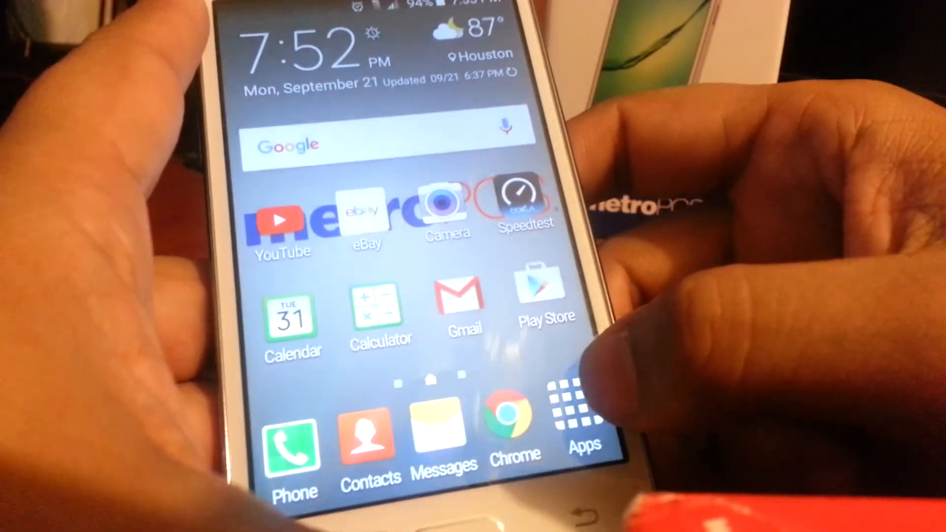
Step: Open the app drawer and swipe to the AndroZip page with Chrome, Drive and Gmail
click(581, 404)
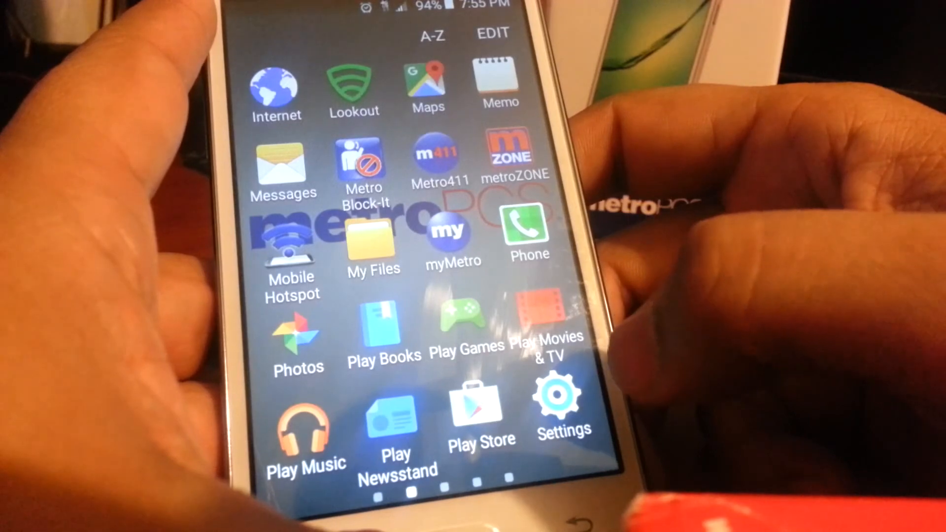
scroll(left, 3)
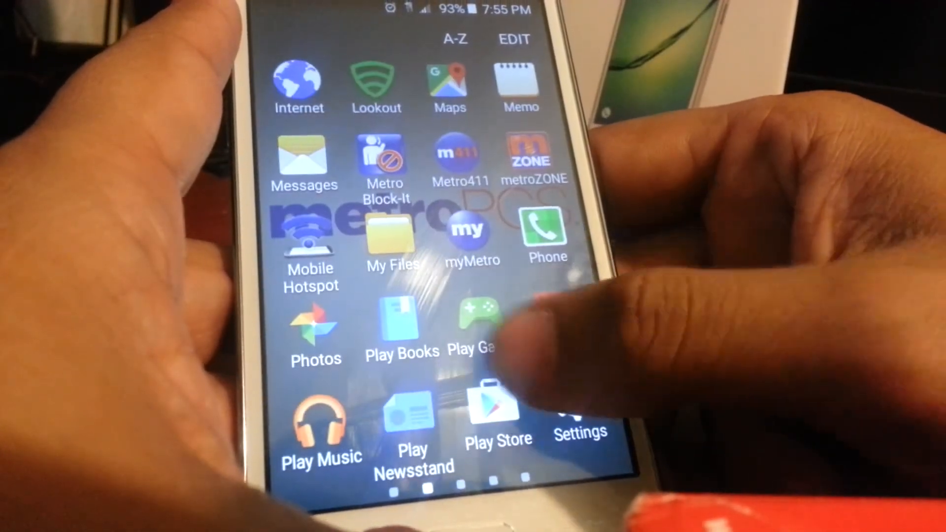
scroll(left, 3)
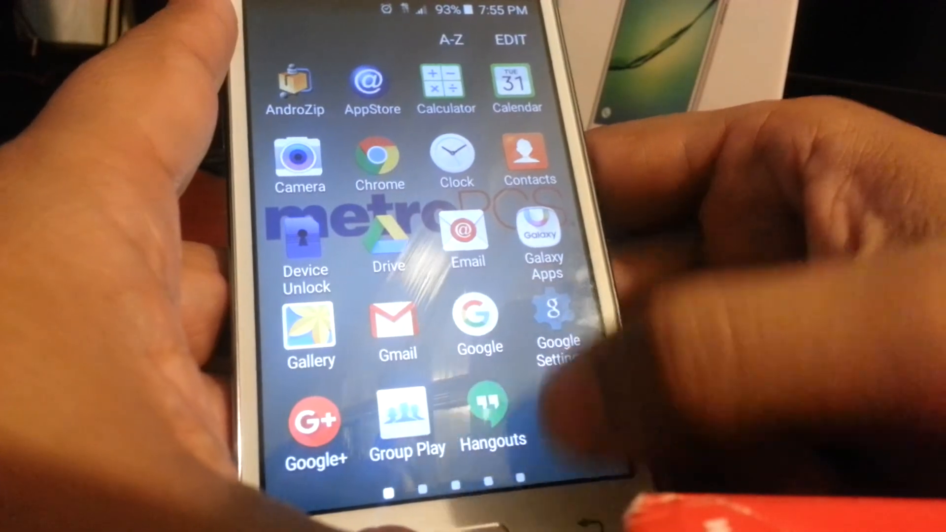